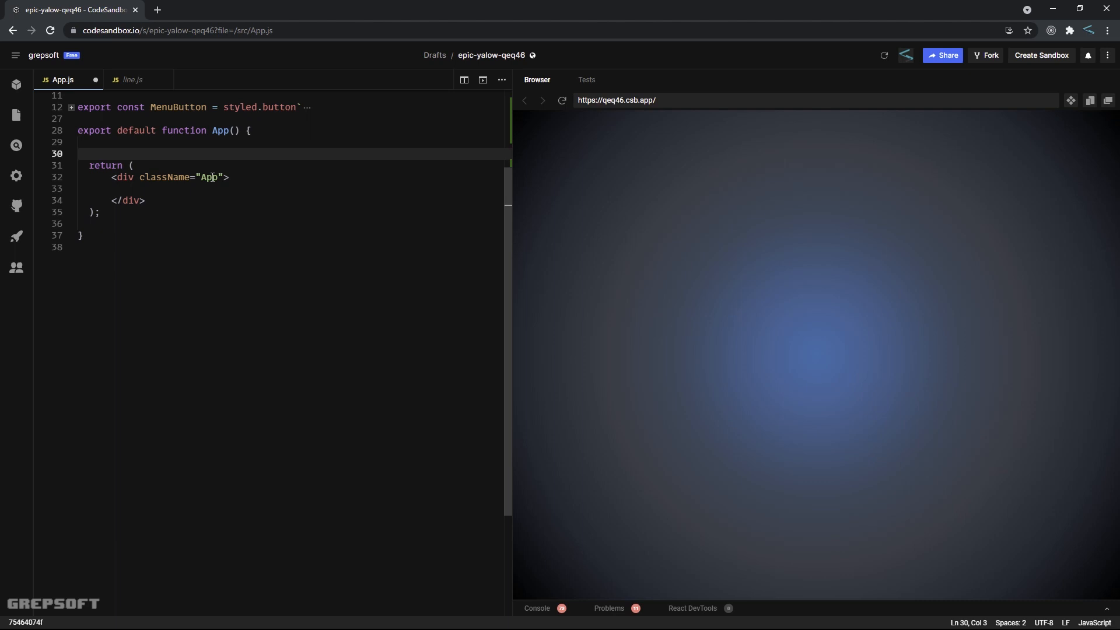
# - Define const viewBox = [0, 0, 1280, 720].join(" ") and begin the svg tag
pyautogui.write('const viewBox =')
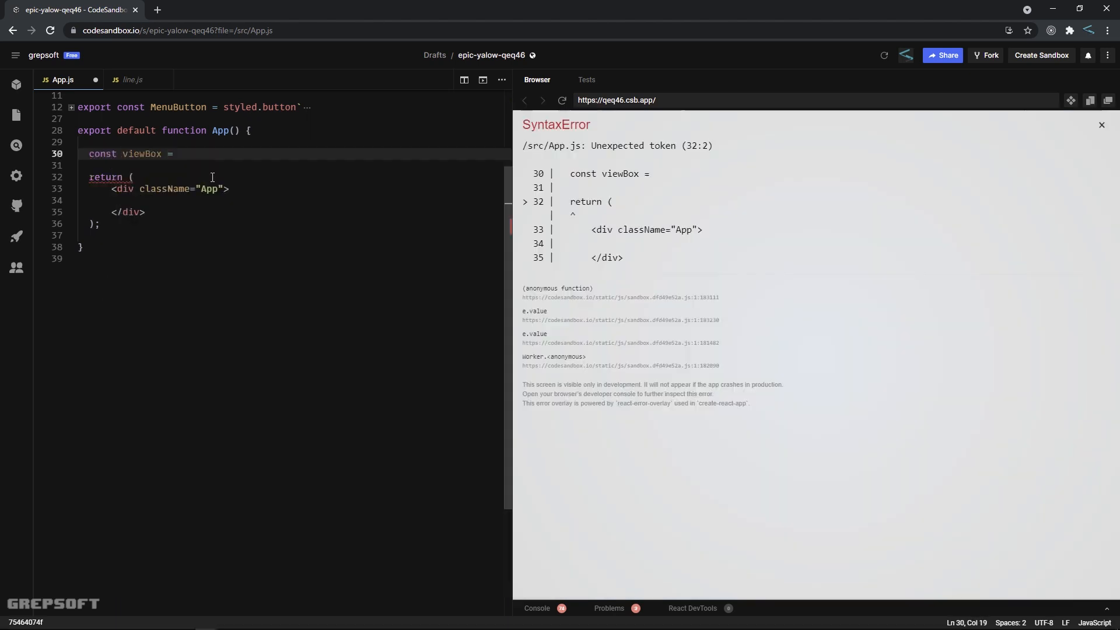
pyautogui.write('[0, 0, 1280, 720]')
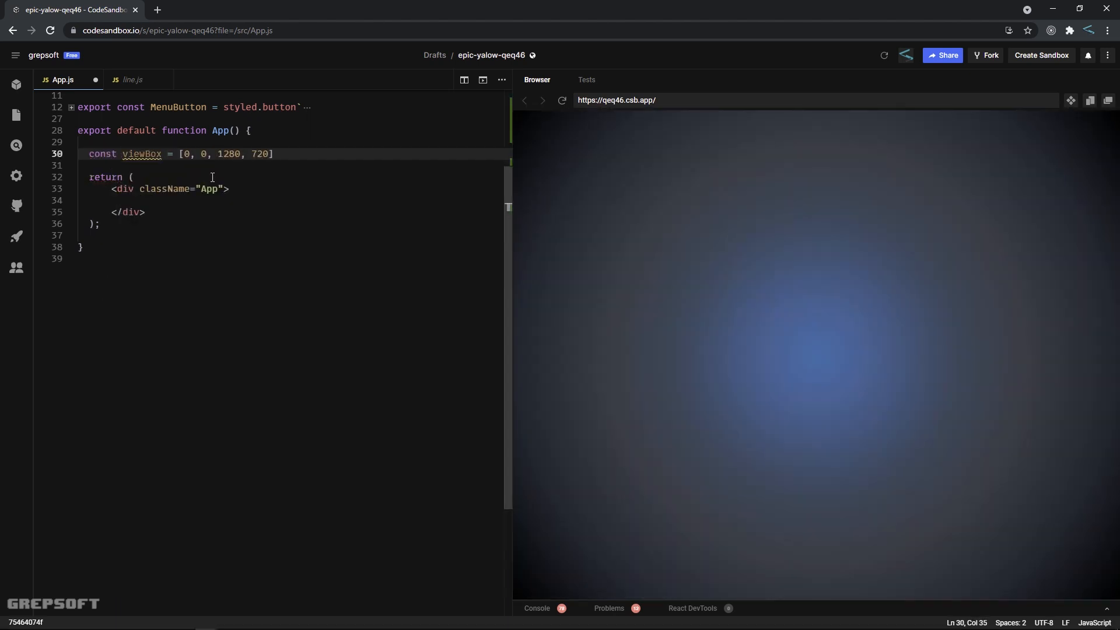
pyautogui.write('.join(" ");')
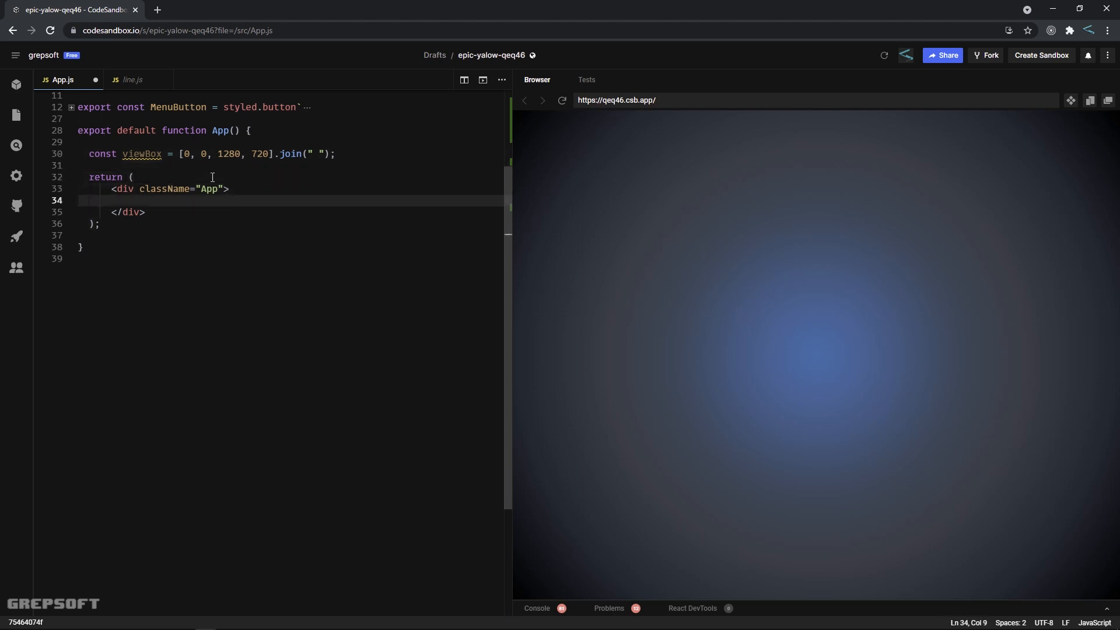
pyautogui.write('<svg viewBox={viewBox}>')
pyautogui.write('stroke="rgba')
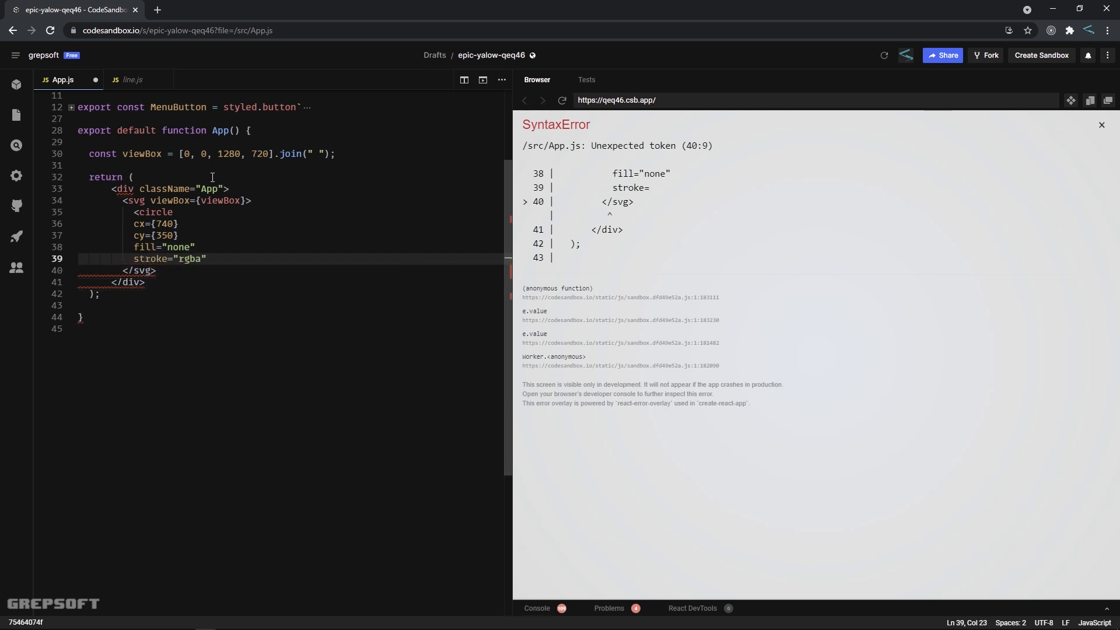
# - Give the circle a rgba(200,200,200,0.9) grey stroke
pyautogui.write('(200,200,200,0.9')
pyautogui.write('strokeWidth={10')
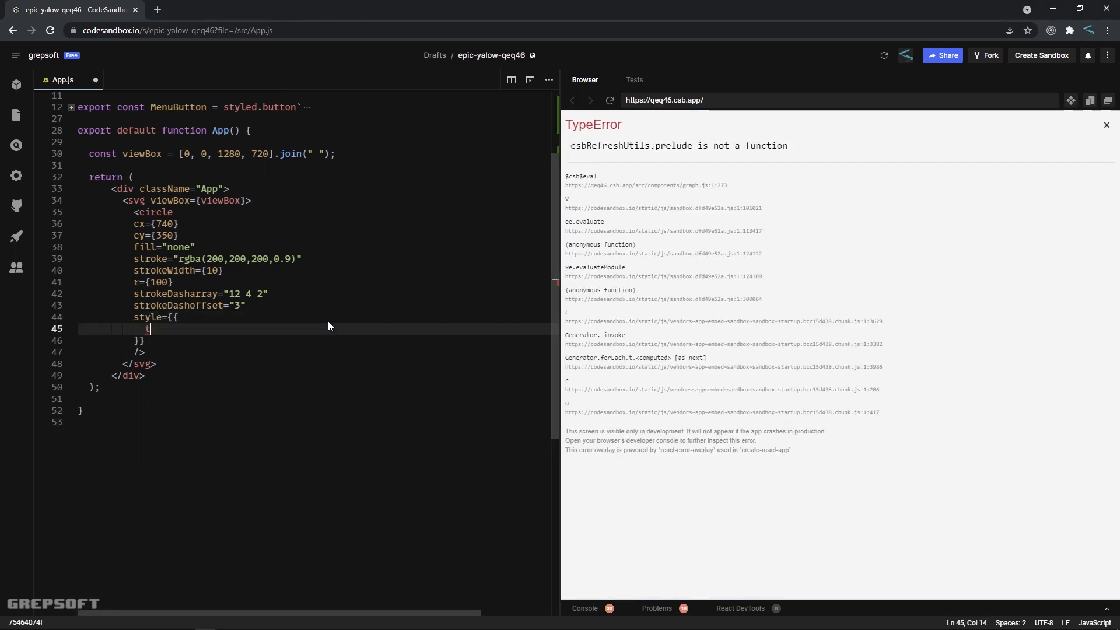
# - Add a transition on stroke-dasharray and stroke-dashoffset to the circle's style
pyautogui.write('ransition: "stroke-dash"')
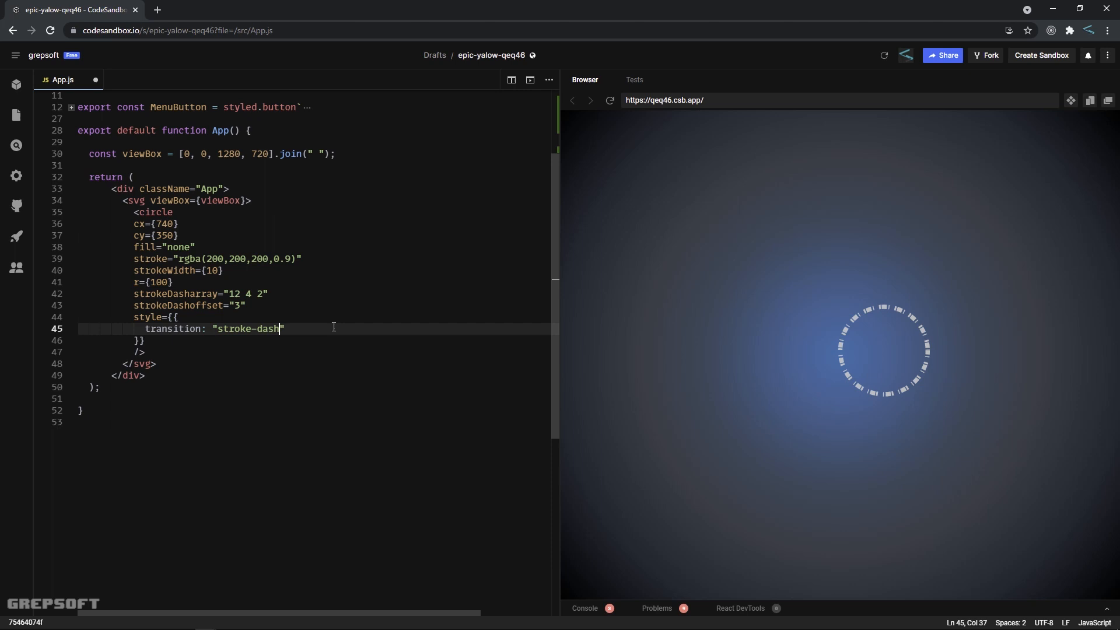
pyautogui.write('offset 2s ease 0s')
pyautogui.click(318, 305)
pyautogui.write('11')
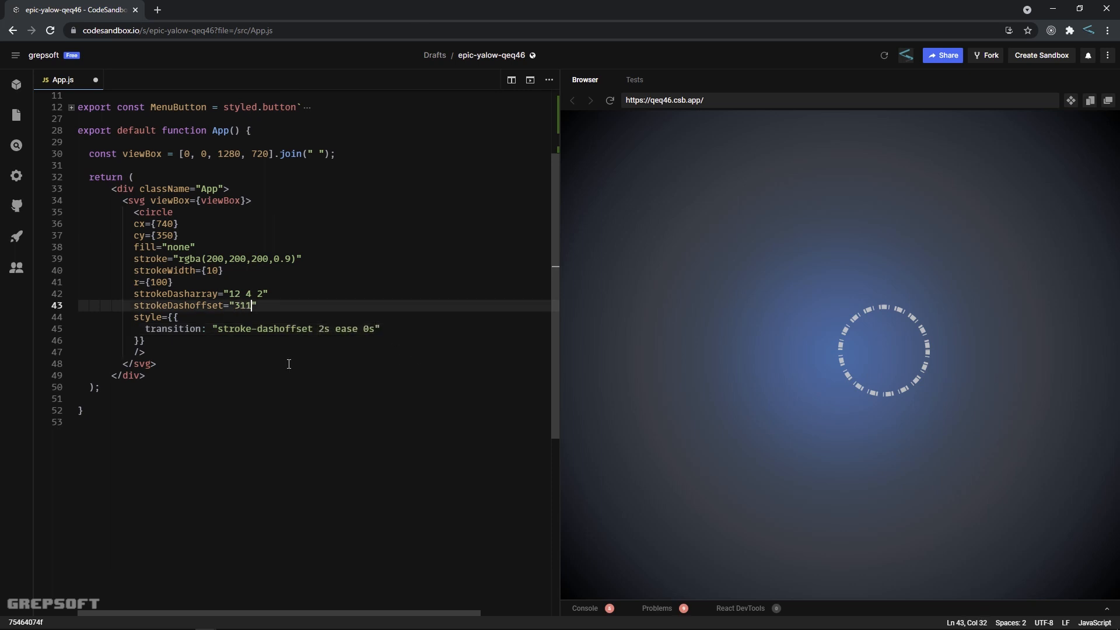
pyautogui.press('Backspace')
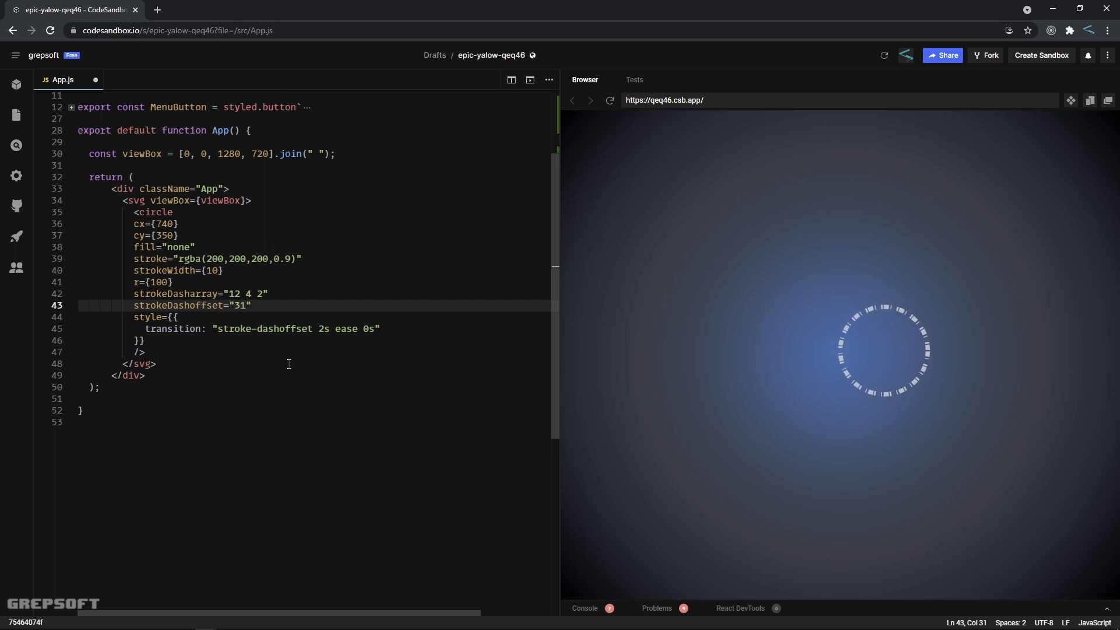
pyautogui.write('stroke-dasharray 1s ease 0s,')
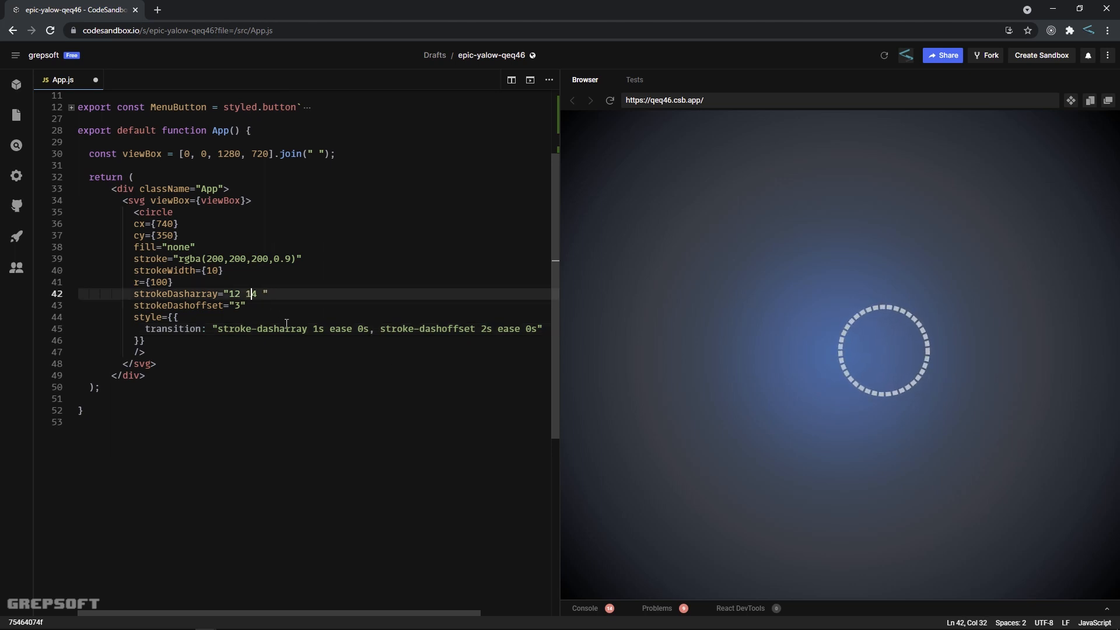
# - Set the circle's dash pattern to 14 20 2 with offset 6, then start a path element
pyautogui.press('Backspace')
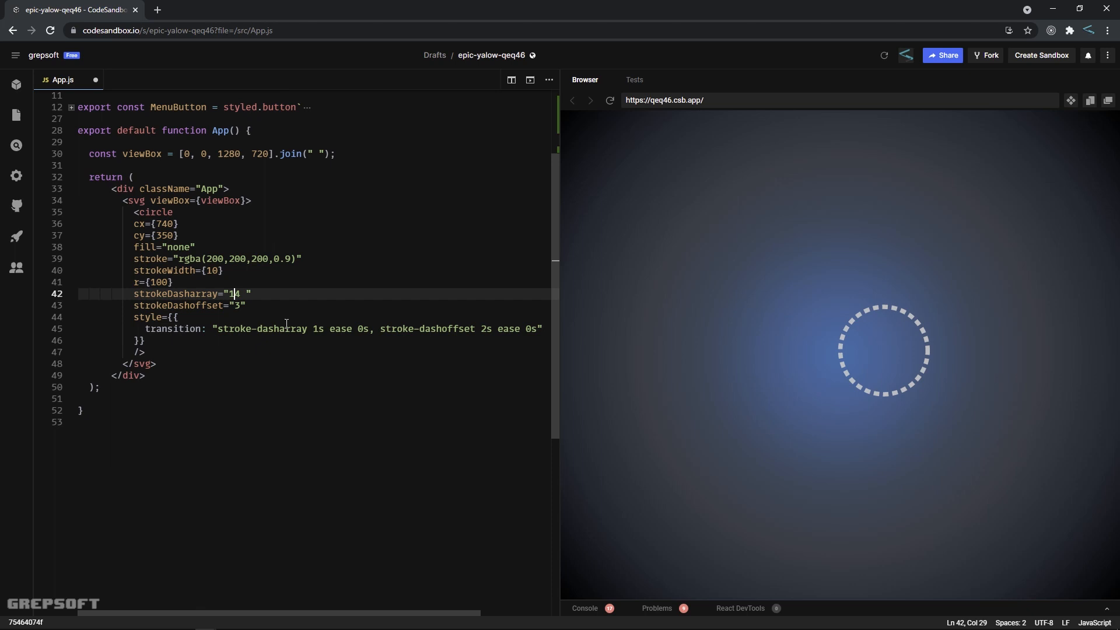
pyautogui.write('20 2')
pyautogui.click(315, 305)
pyautogui.write('6')
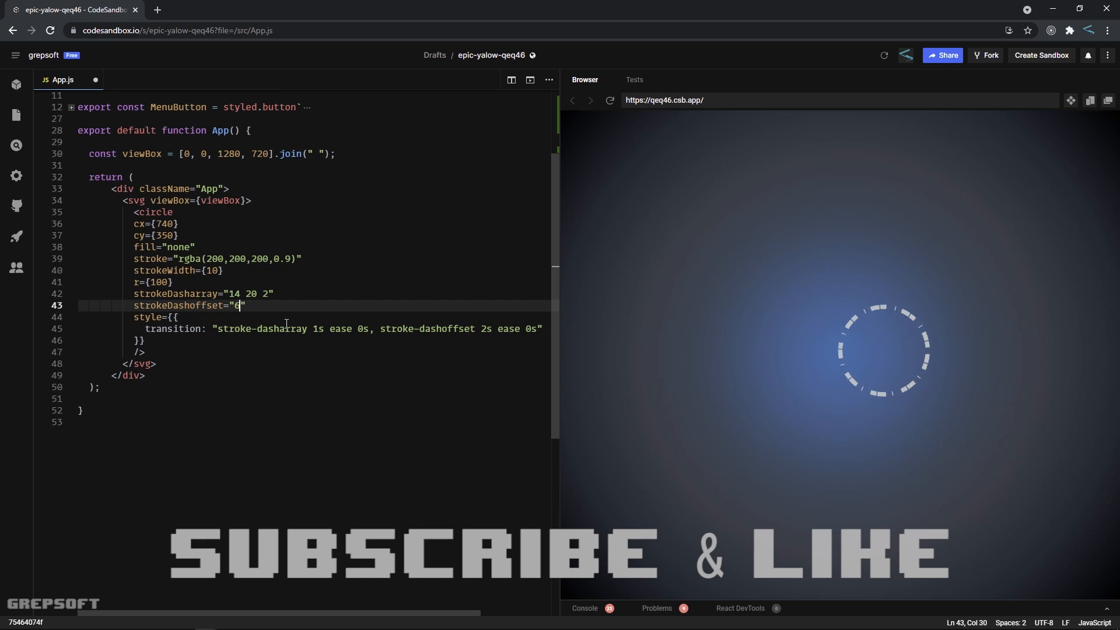
pyautogui.write('<path')
pyautogui.write('d="')
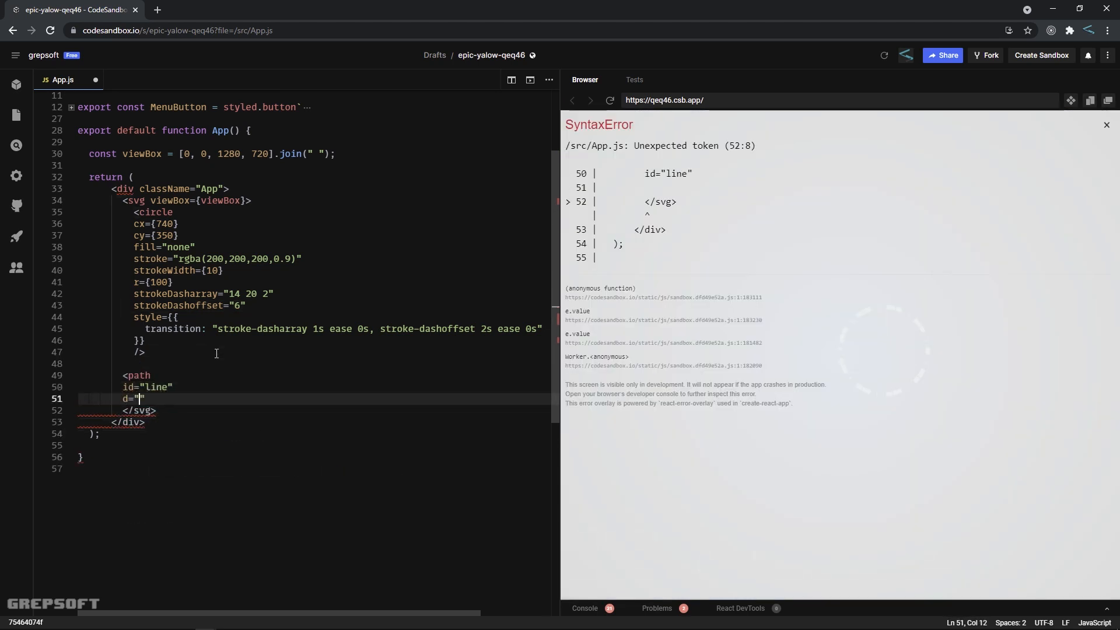
# - Write the path with id line, yellowish rgba(190,190,130,1) stroke, width 2, diagonal-then-horizontal d
pyautogui.write('M 10 10 l 10 20 L 100 100')
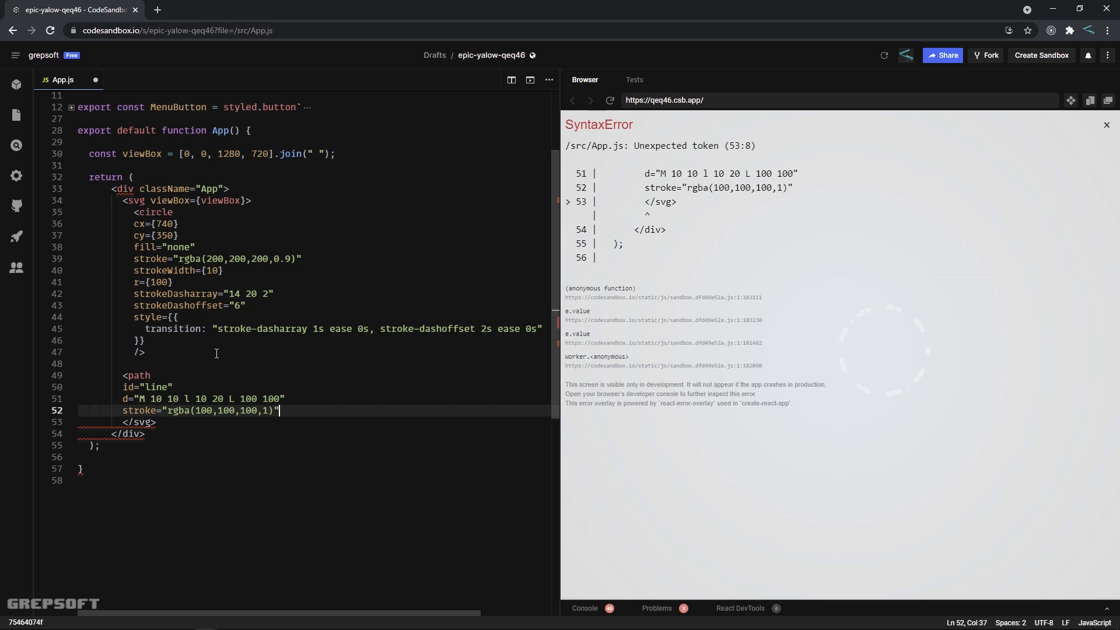
pyautogui.write('strokeWidth="2"')
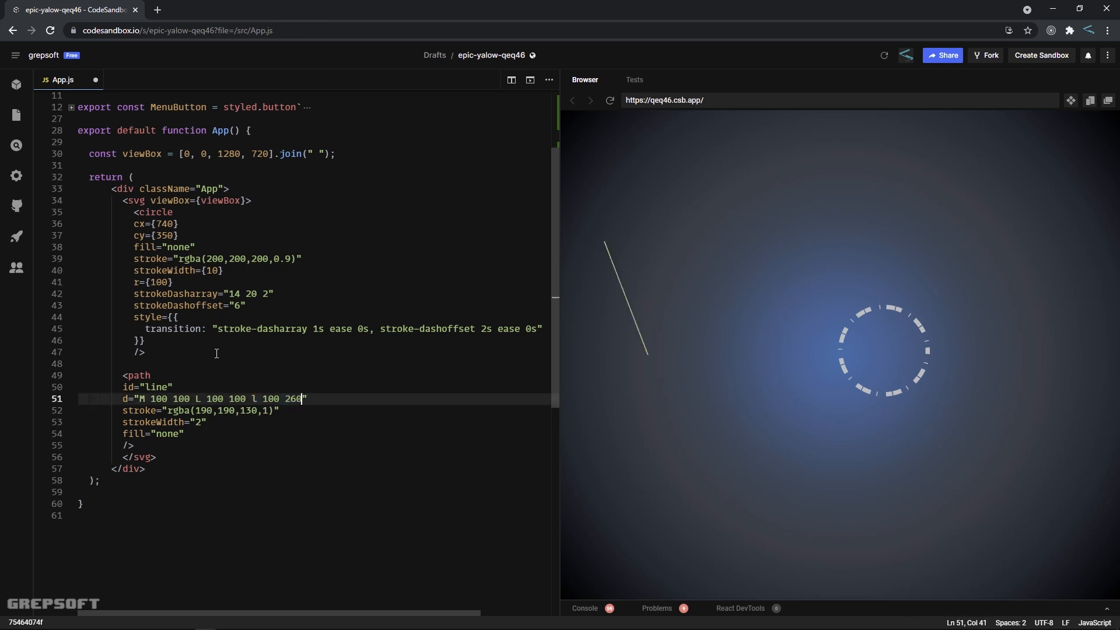
pyautogui.write('h 100')
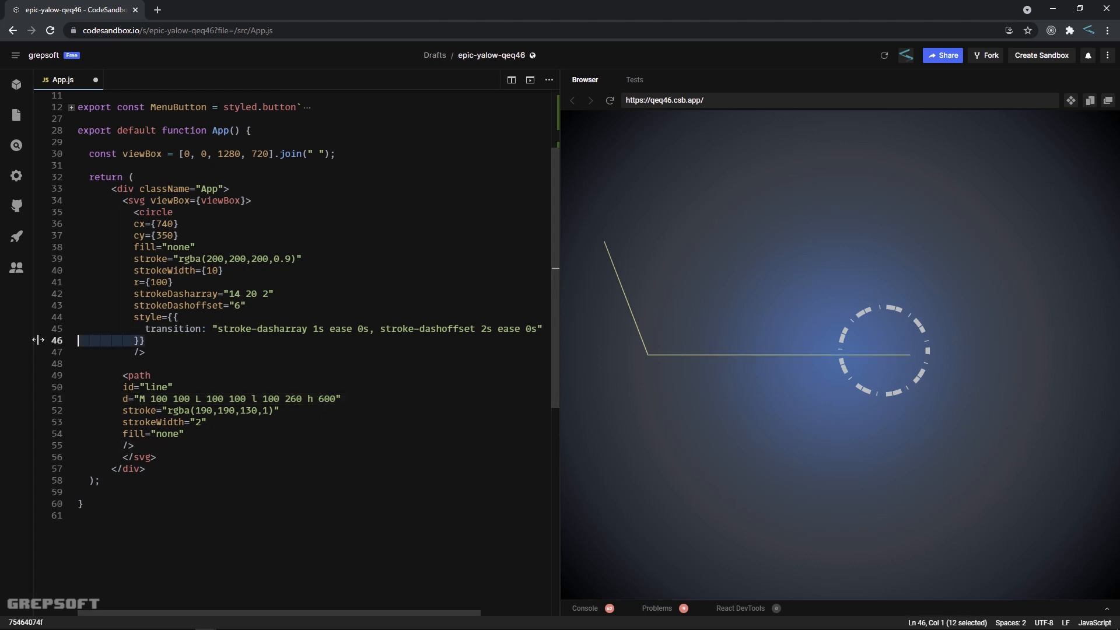
# - Add strokeDasharray="20 10 2" and the circle's dash transition style to the path
pyautogui.write('strokeDasharray="20 10 2')
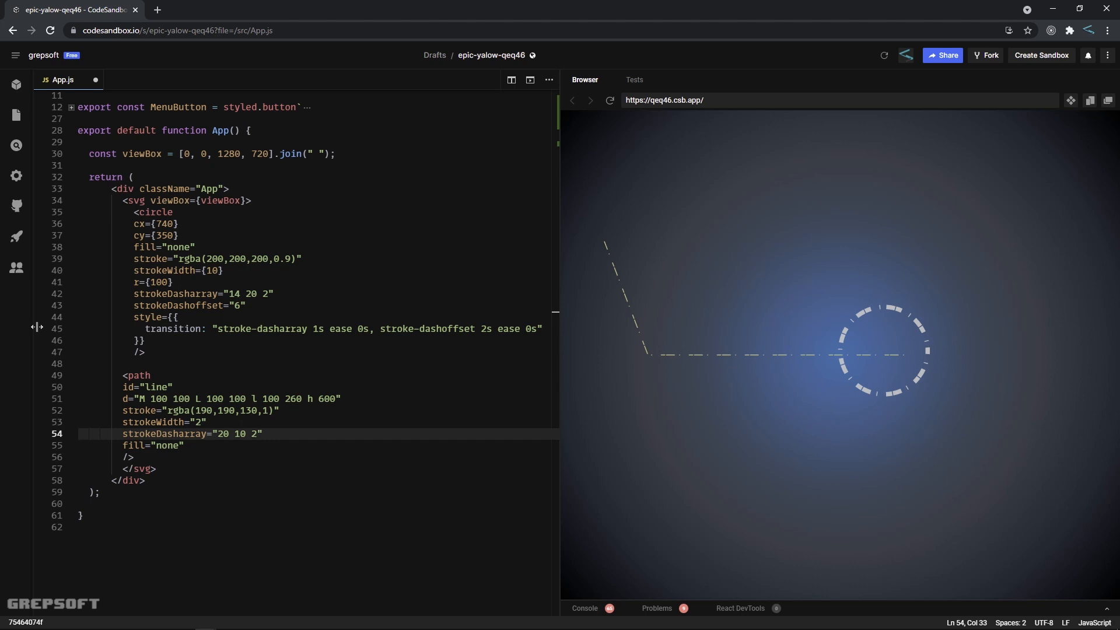
pyautogui.write('style={{')
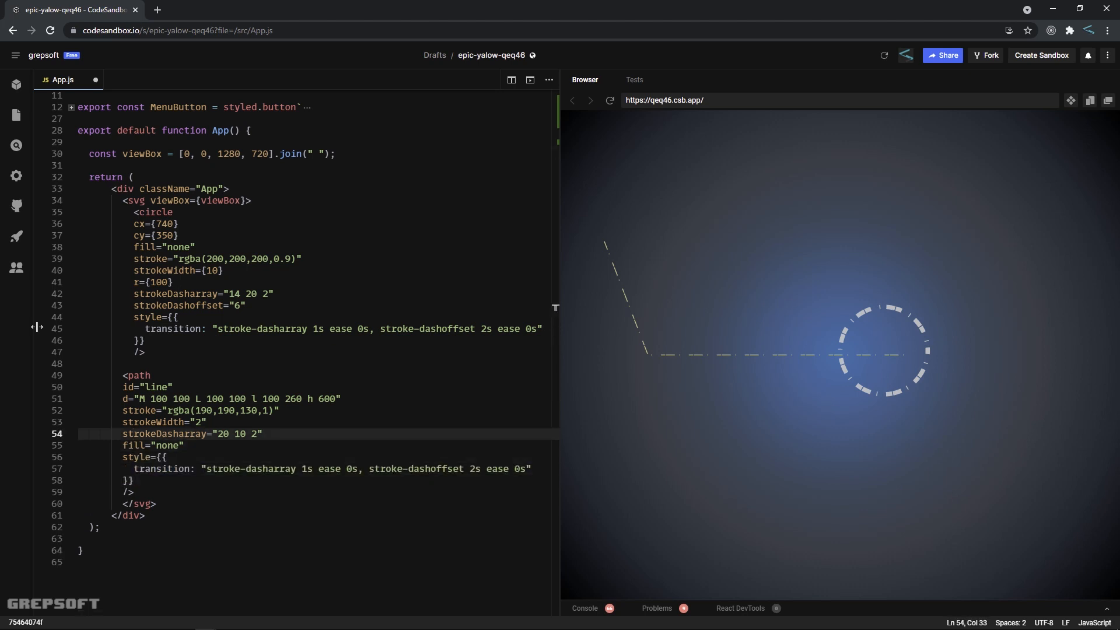
pyautogui.press('Backspace')
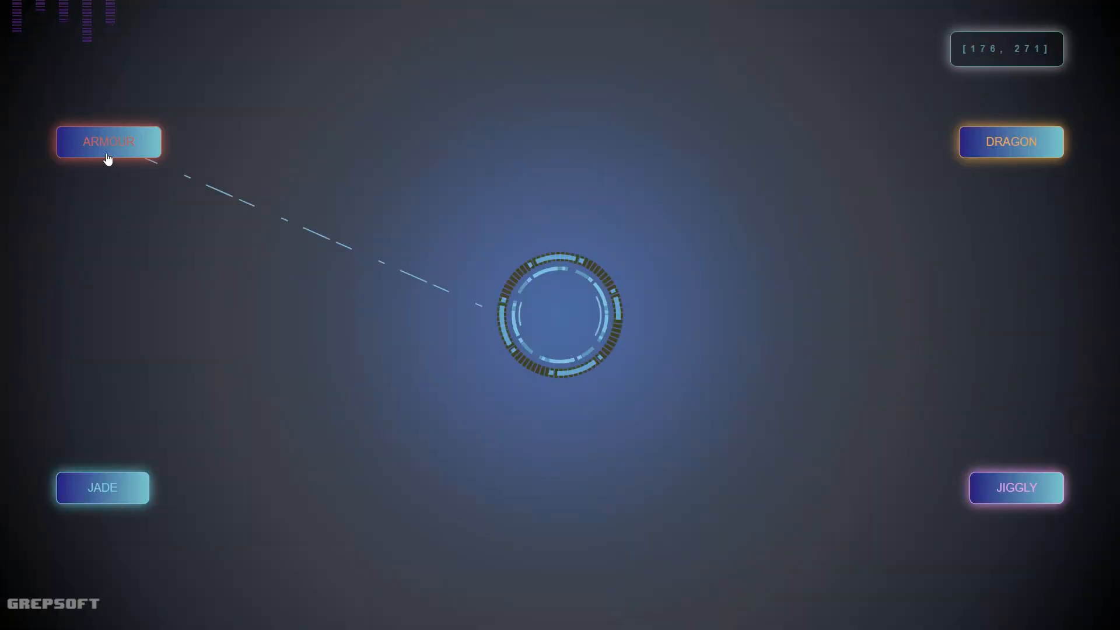
pyautogui.moveTo(657, 152)
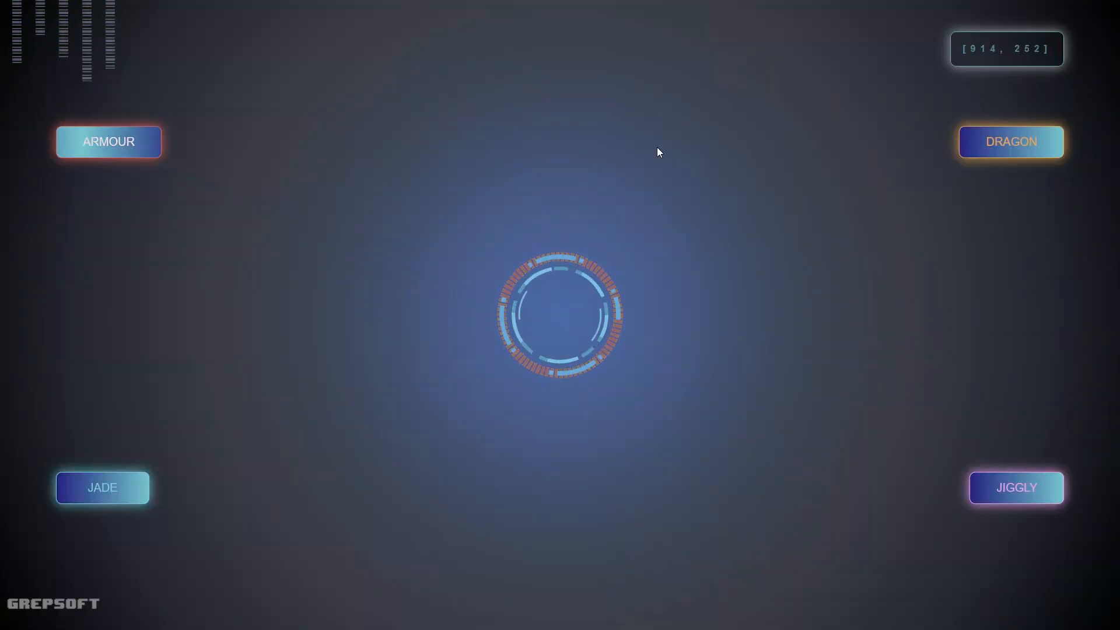